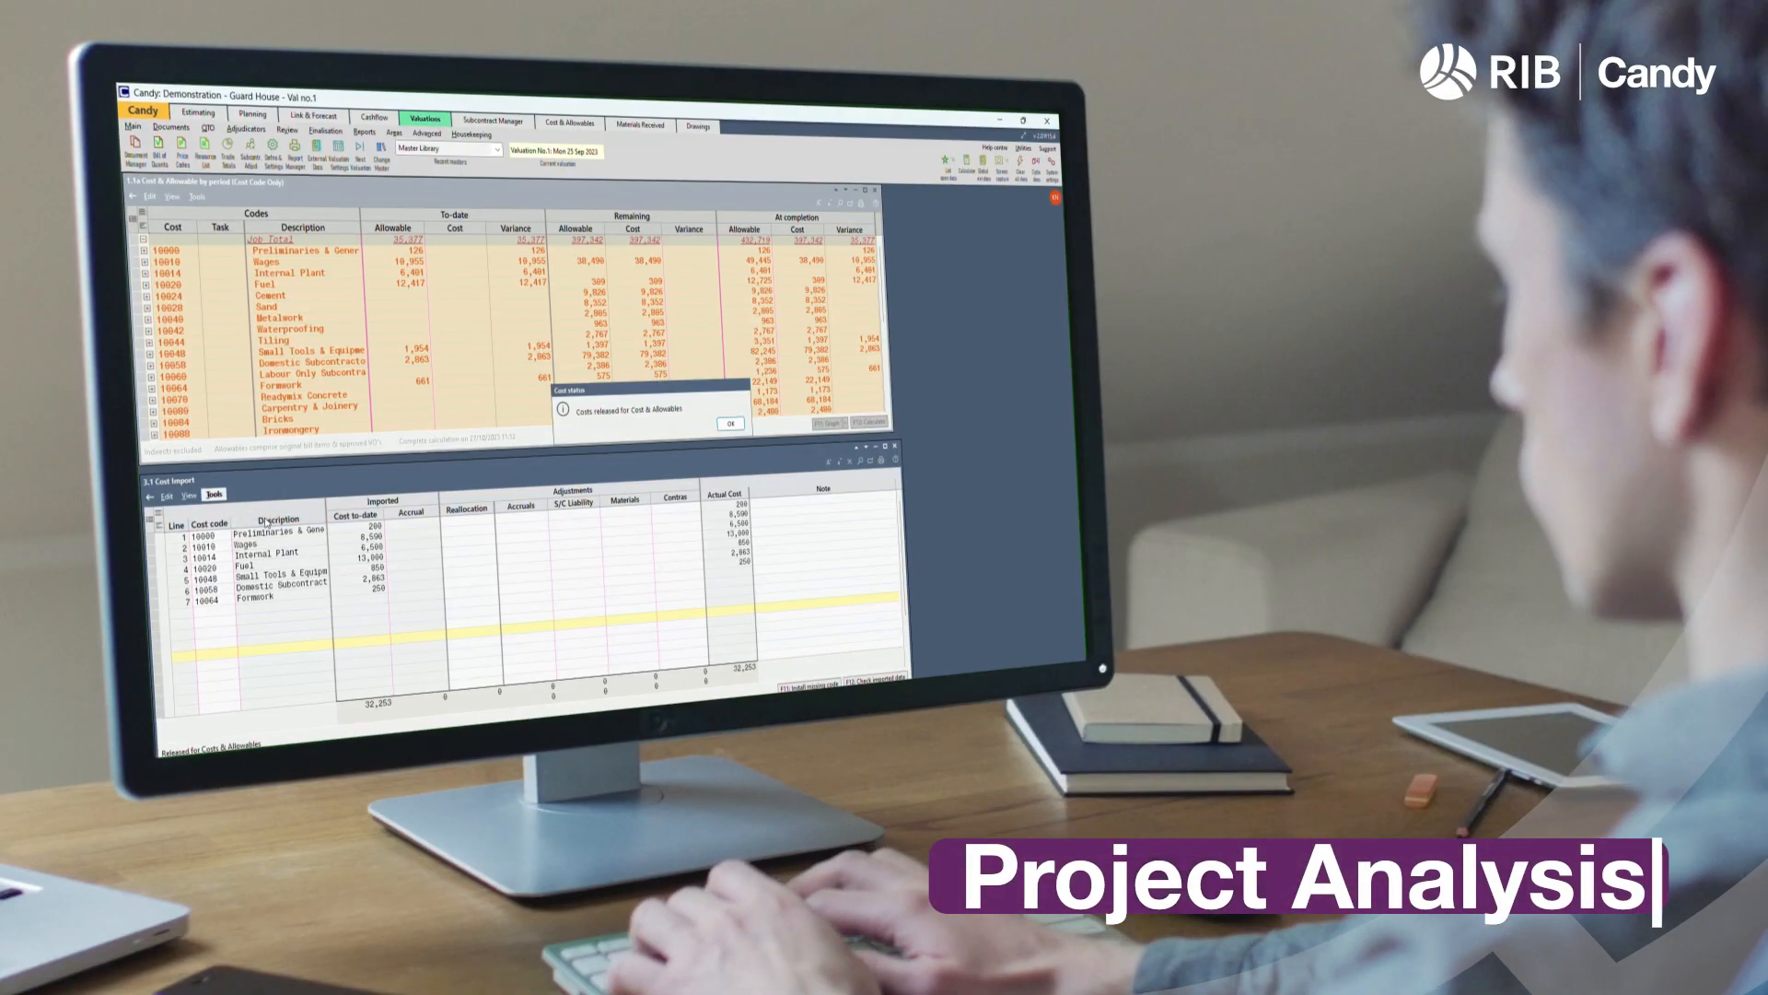
Acknowledge the 'Costs released for Cost & Allowables' notice and update the report with current-period costs
click(729, 424)
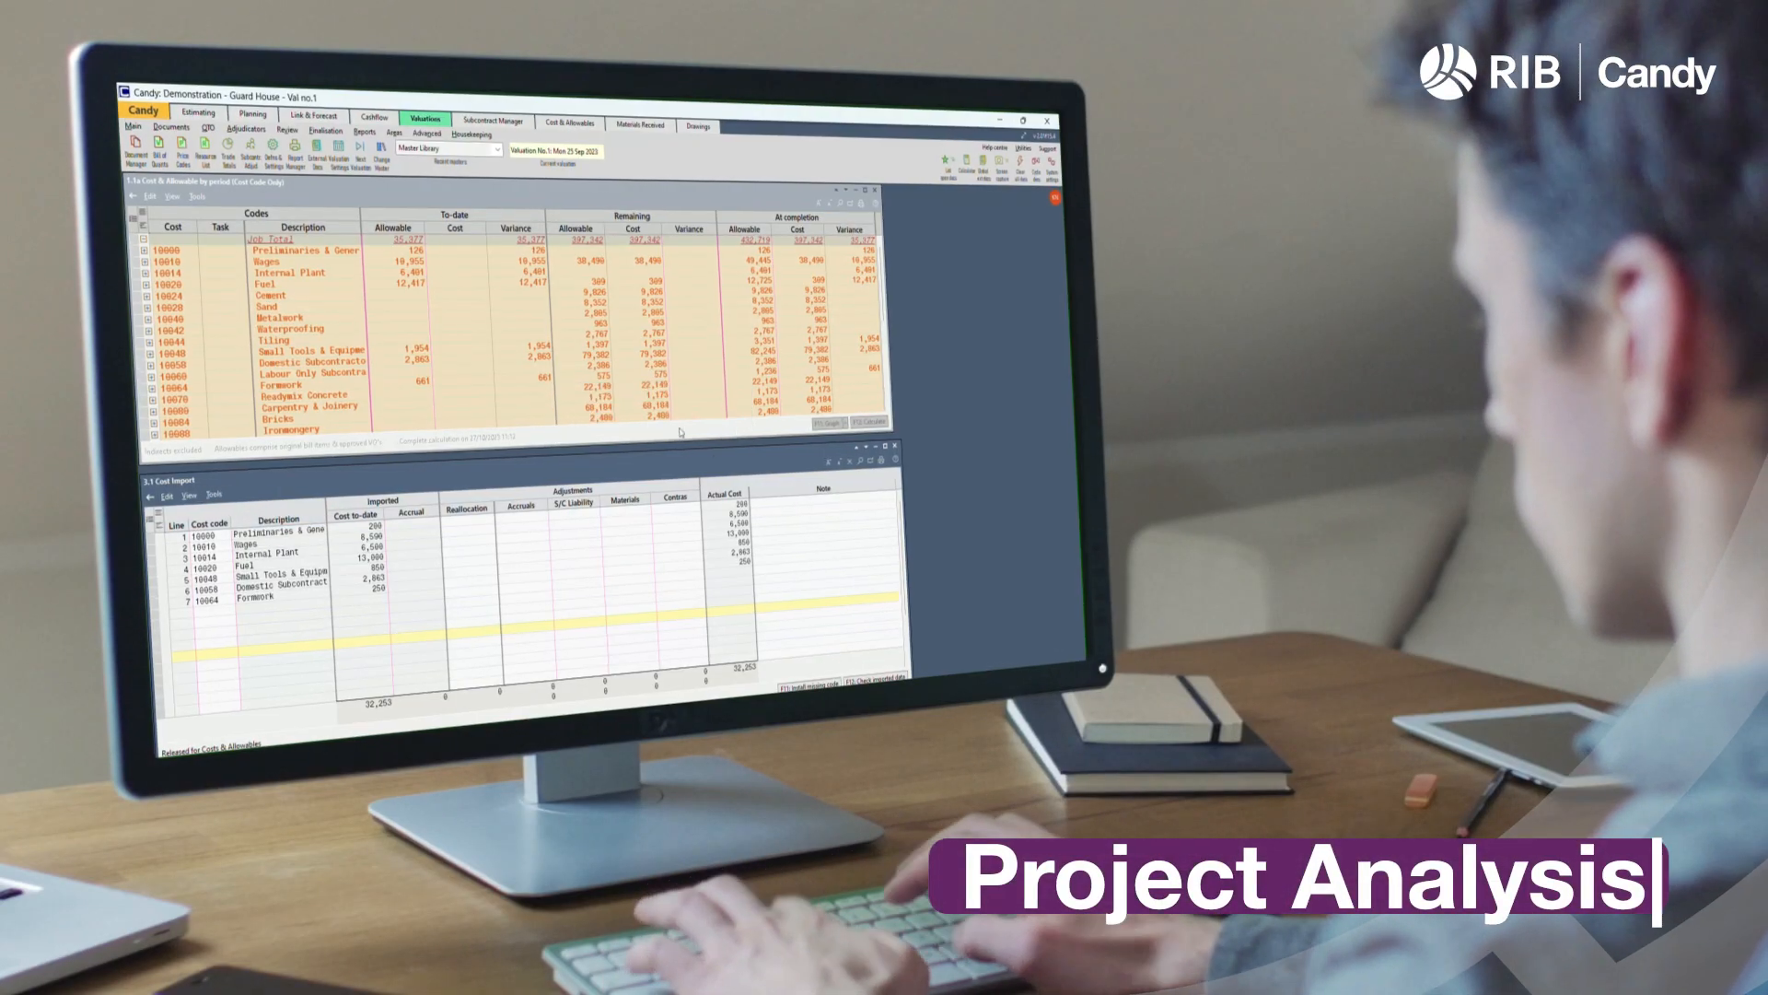
click(828, 424)
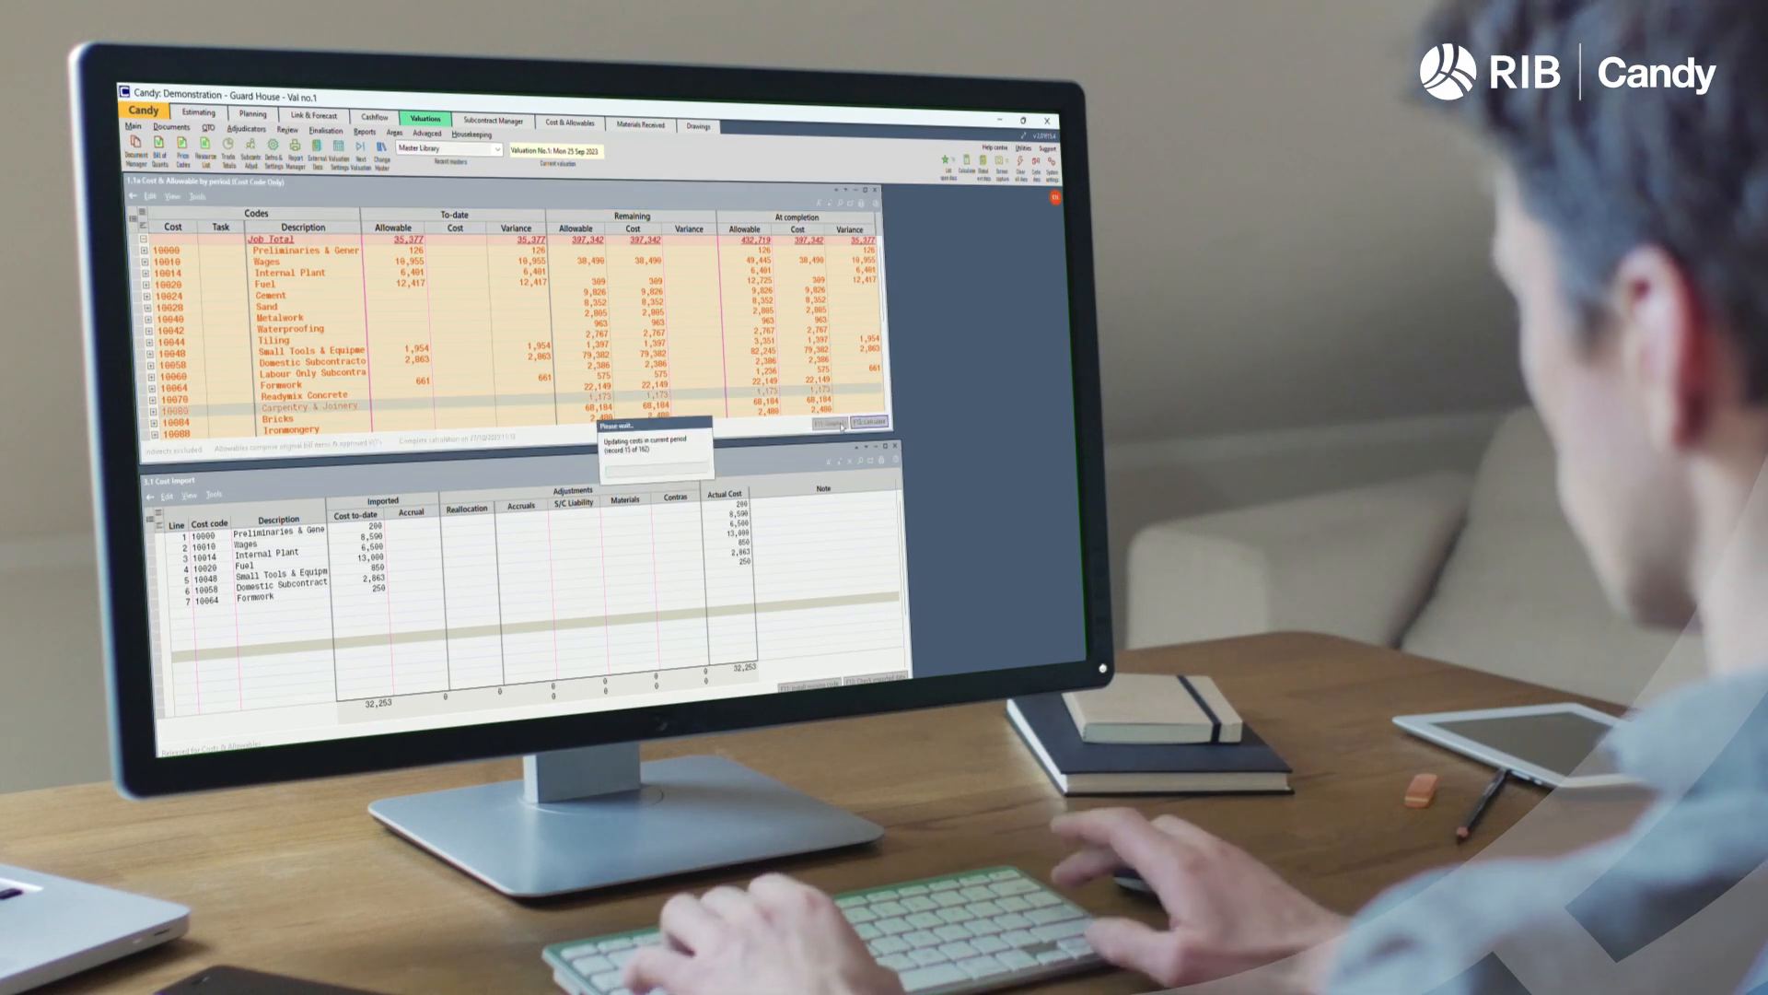